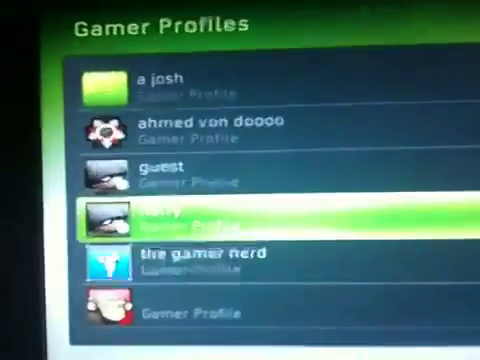
Scroll up through the stored gamer profiles list on the memory unit.
key("up")
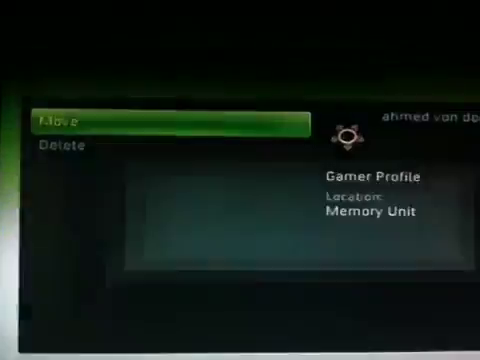
Choose Move and send the modded profile to the Hard Drive.
left_click(65, 118)
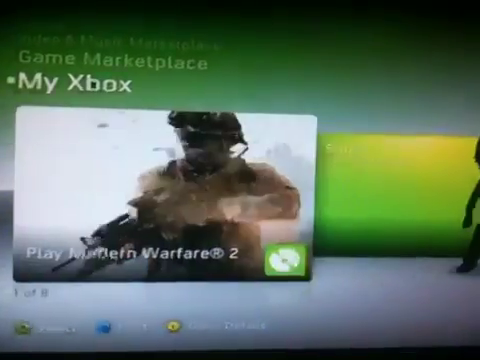
Sign in with the ahmed von doooo profile listed under HDD.
scroll("right", 3)
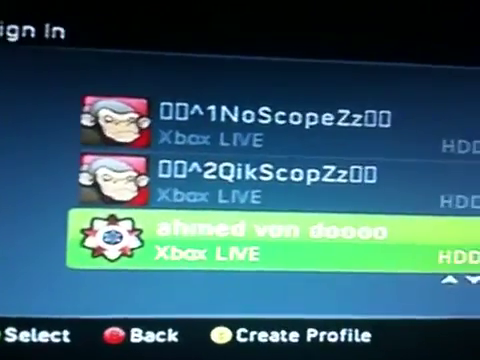
left_click(240, 243)
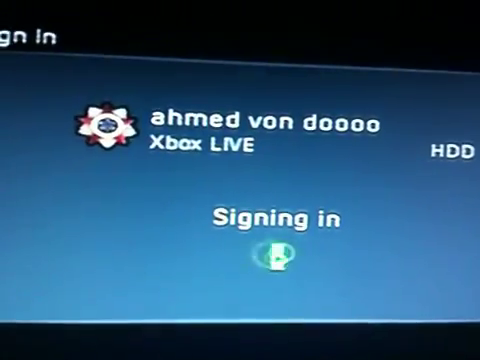